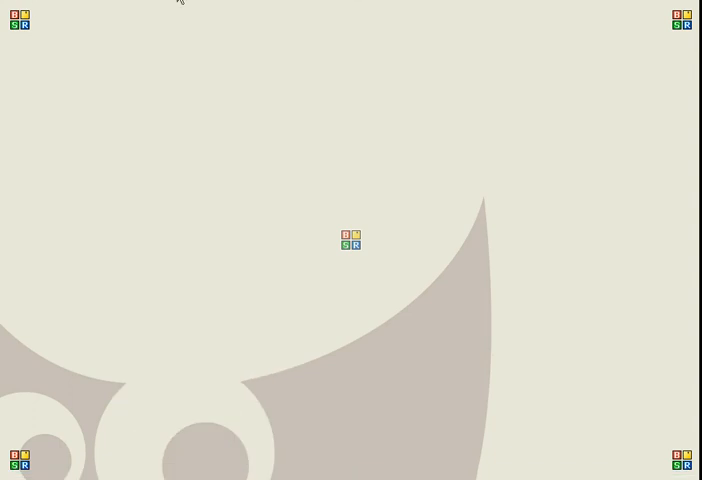
- Open the brown hair image from the File menu and show the Layers dialog
left_click(16, 10)
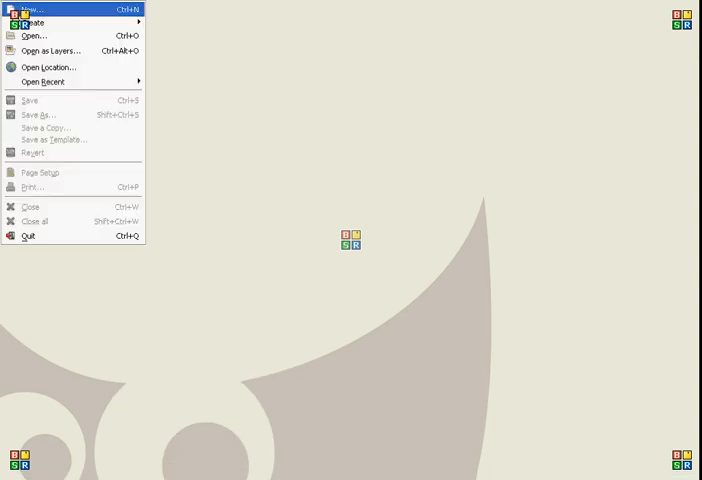
mouse_move(36, 36)
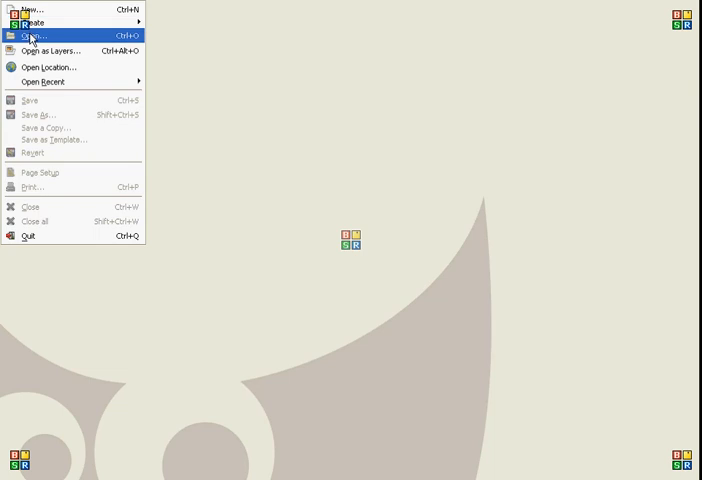
left_click(32, 36)
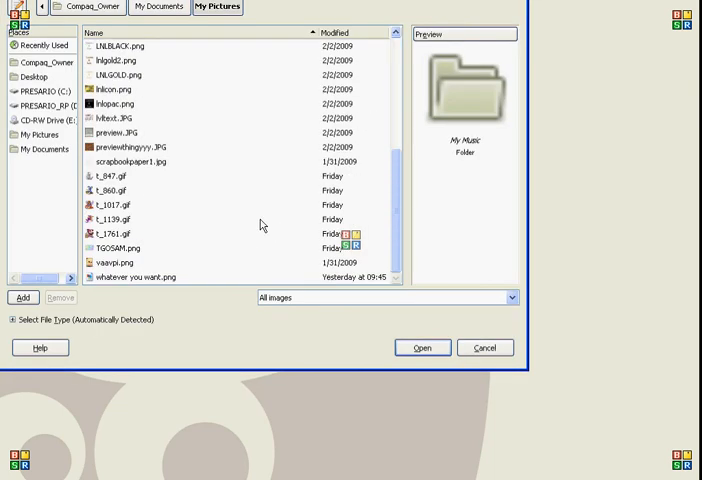
mouse_move(126, 278)
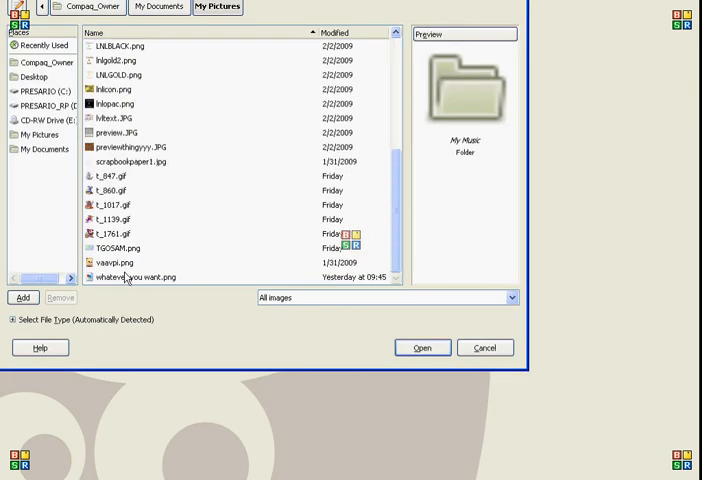
mouse_move(158, 218)
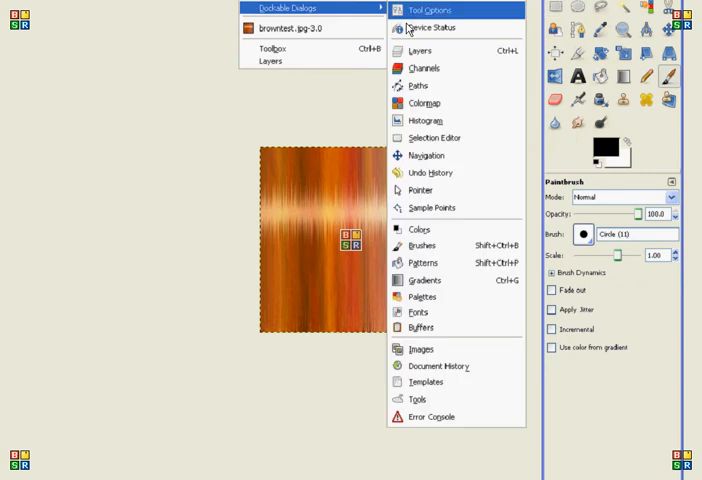
left_click(418, 52)
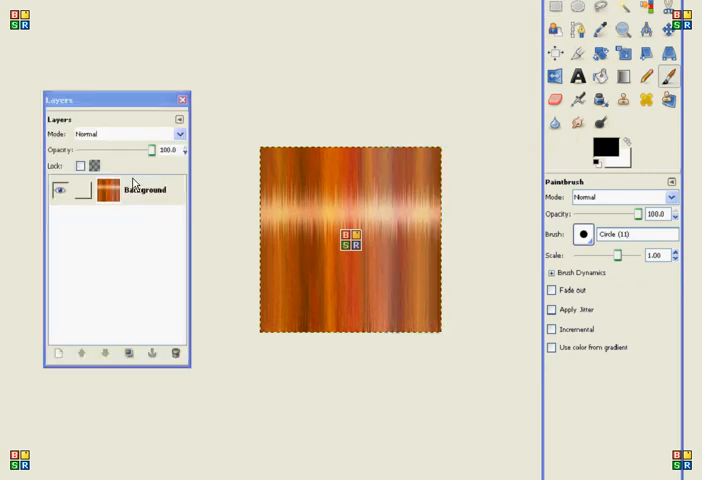
- Add a new layer with Transparency fill above the Background layer
left_click(60, 352)
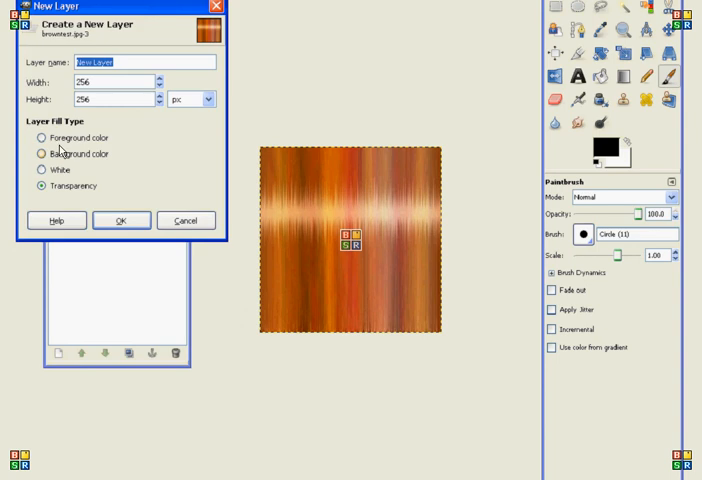
left_click(120, 220)
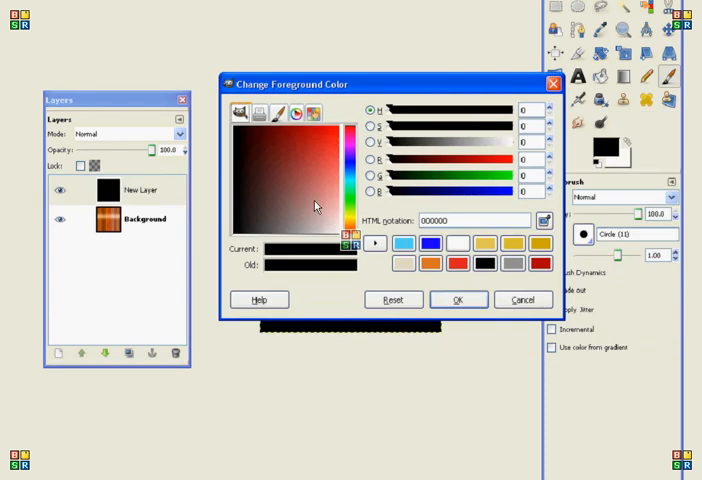
- Bucket-fill the new layer with solid pale yellow covering the whole image
left_click(316, 168)
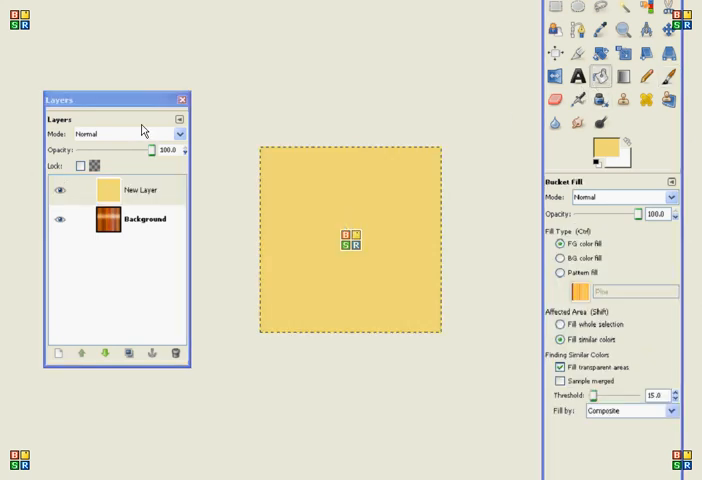
- Set the colour layer to Color blend mode and refill it blue to tint the hair
left_click(178, 132)
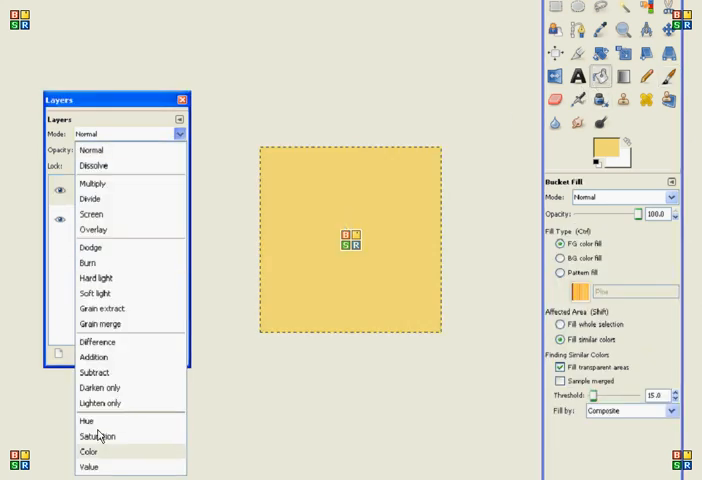
left_click(90, 452)
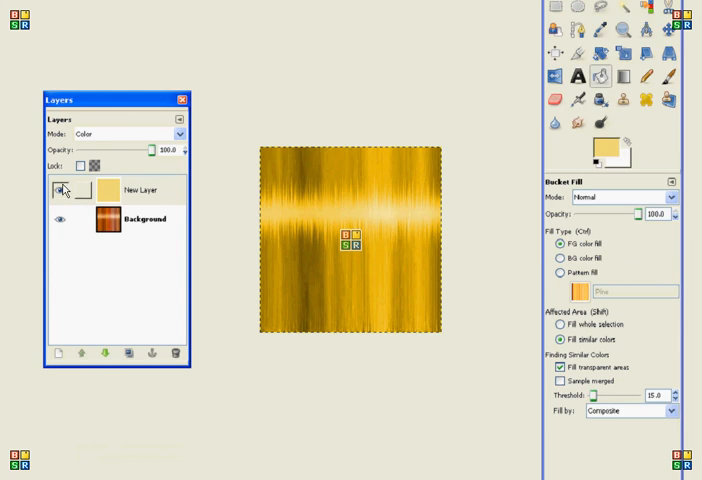
left_click(64, 188)
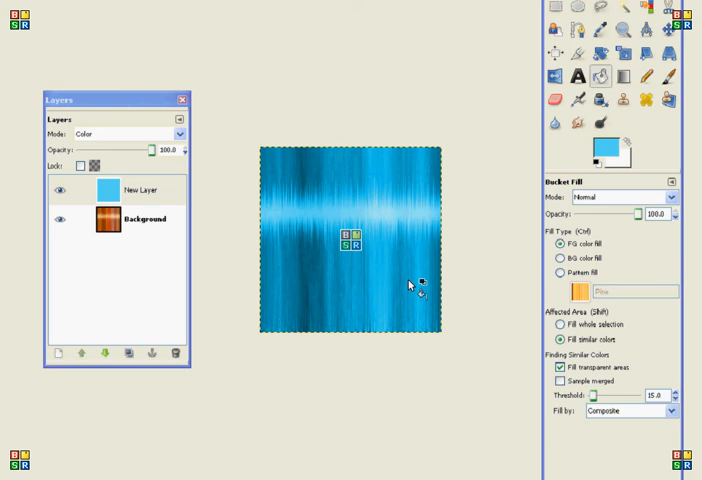
mouse_move(120, 318)
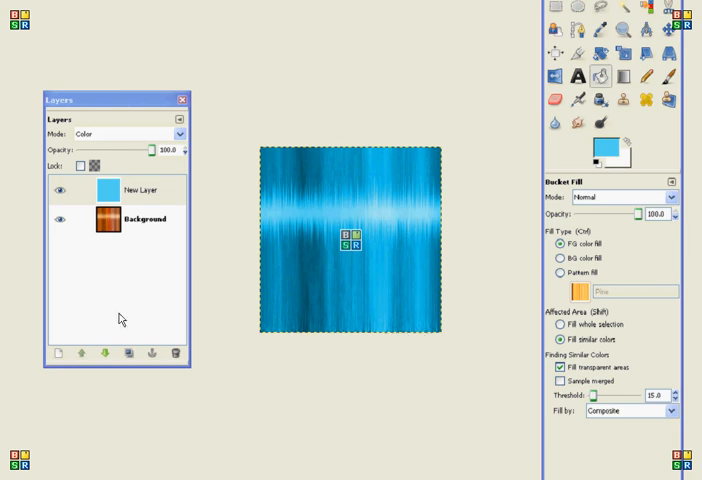
mouse_move(262, 122)
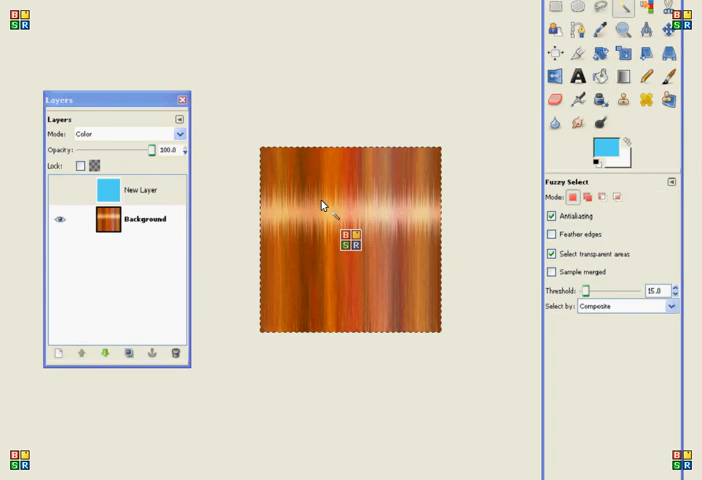
- Turn the blue colour layer's visibility back on so the hair appears blue
left_click(120, 134)
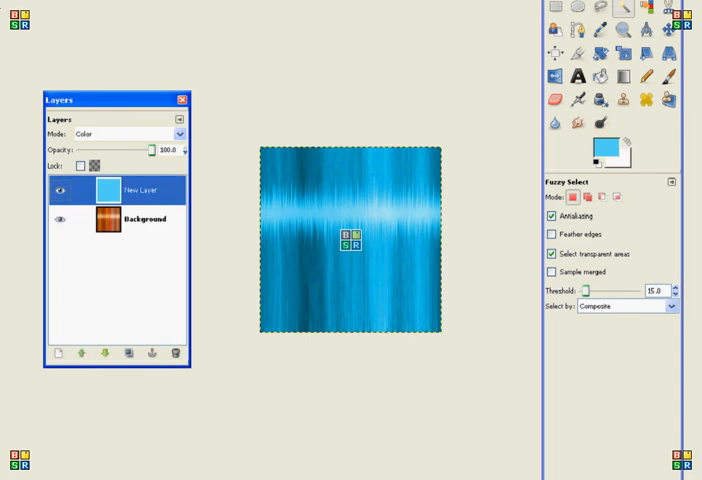
- Open the white shine PNG from the My Pictures folder in its own window
left_click(12, 8)
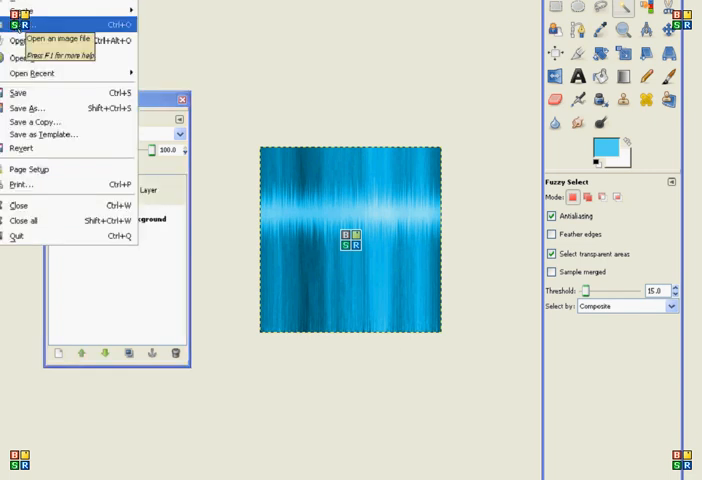
left_click(20, 28)
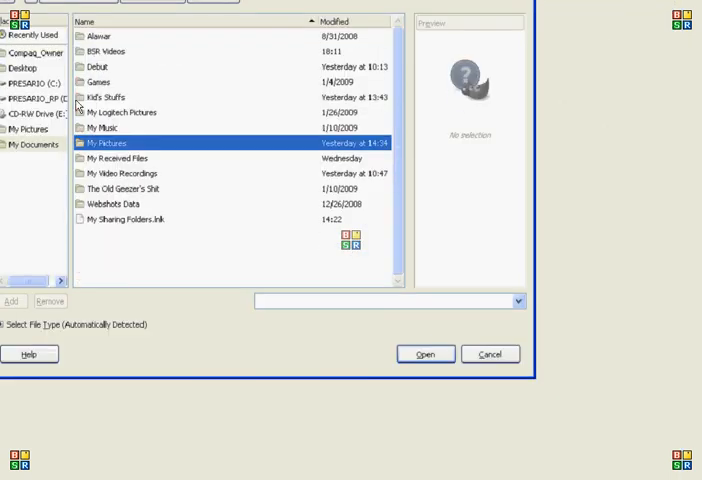
double_click(106, 144)
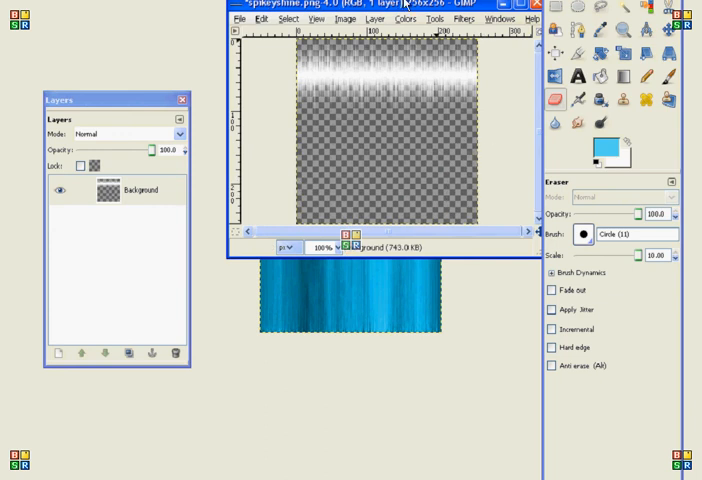
- Copy the shine image and paste it as a new top layer in the hair image
left_click_drag(390, 6, 300, 16)
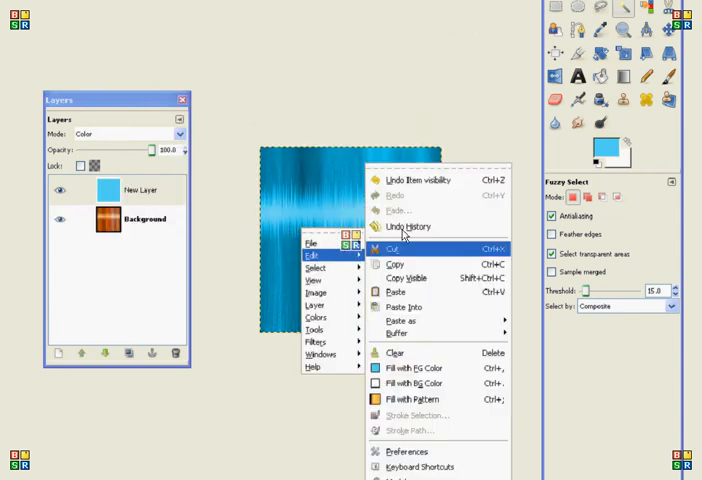
left_click(396, 292)
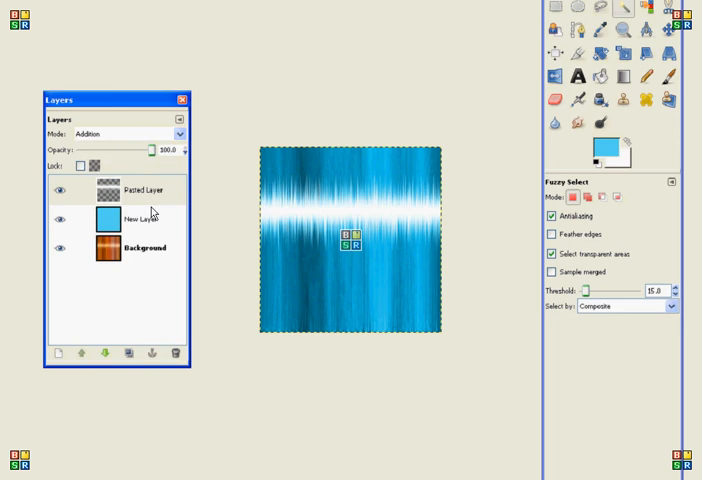
- Set the shine layer to Grain merge and lower its opacity to about 69
left_click(178, 132)
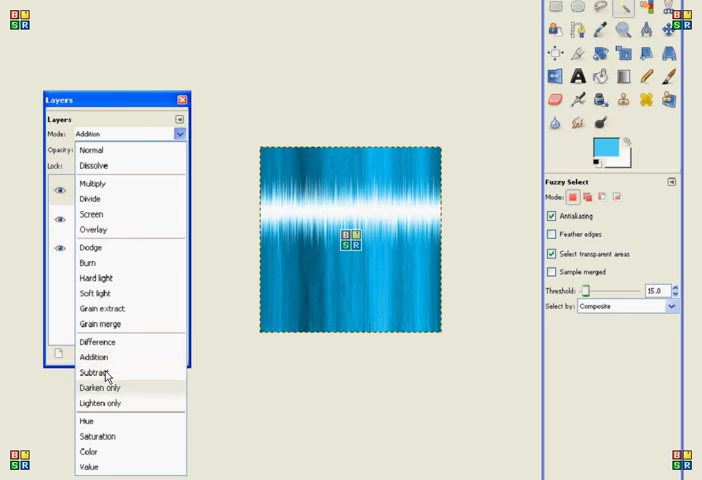
mouse_move(100, 310)
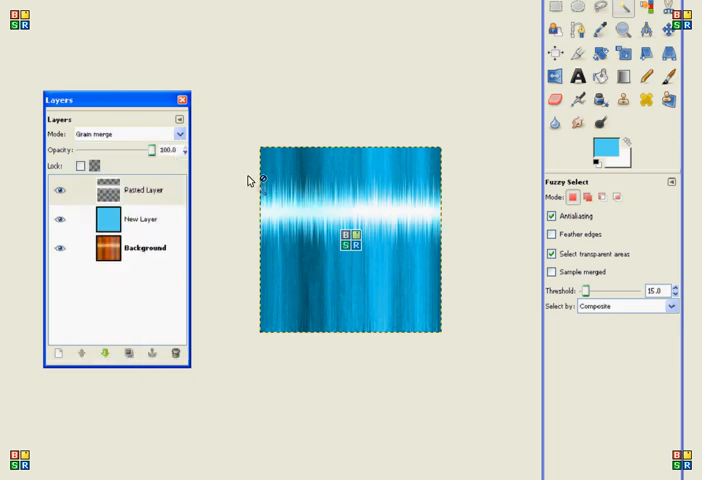
left_click_drag(150, 150, 120, 150)
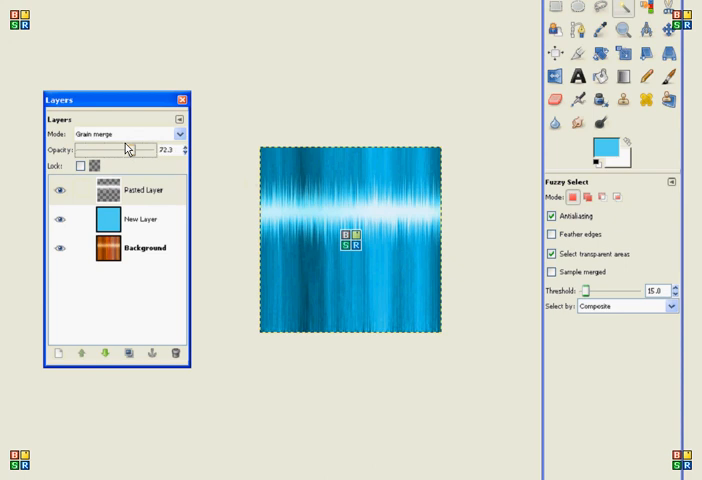
left_click_drag(128, 148, 112, 150)
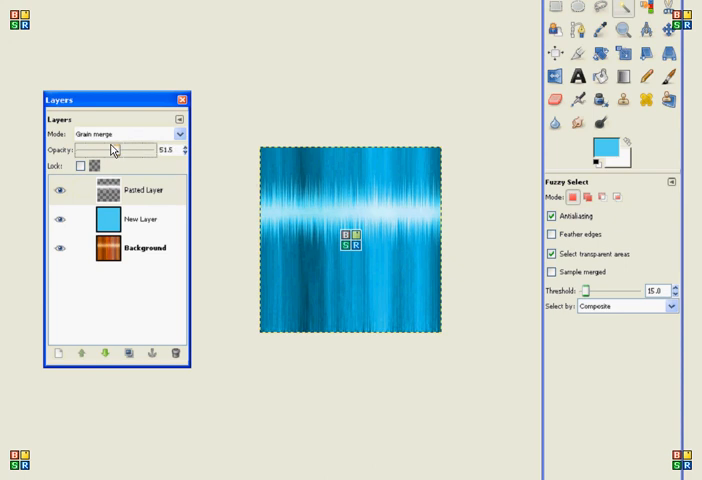
left_click_drag(124, 150, 120, 150)
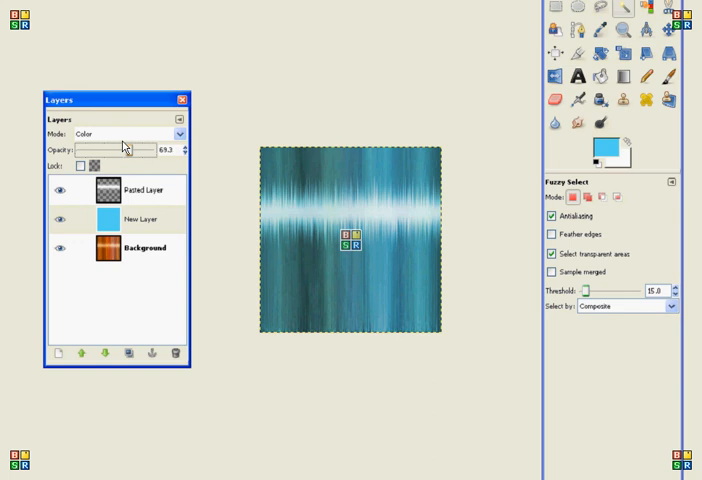
left_click_drag(130, 150, 124, 150)
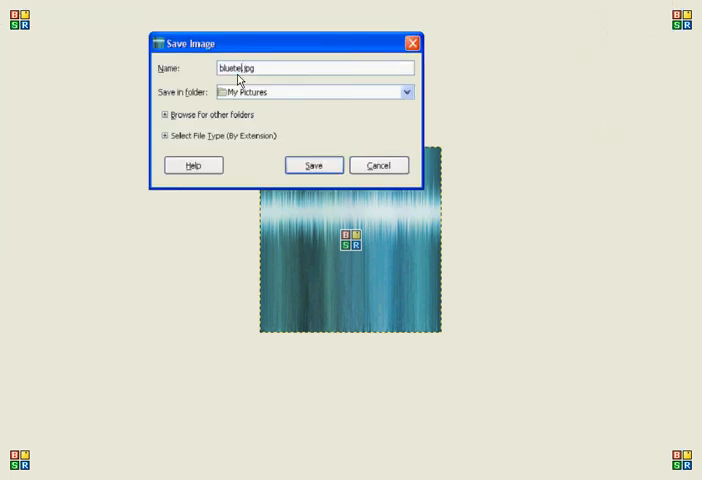
- Save the image as a .jpg, flattening the layers on export
left_click(312, 164)
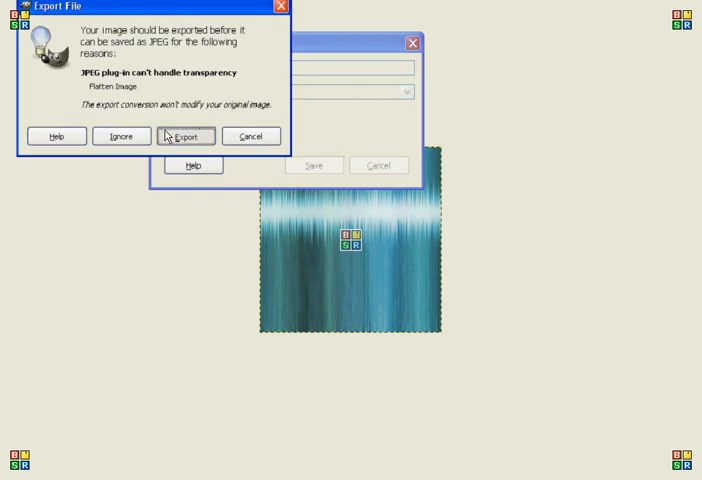
left_click(186, 136)
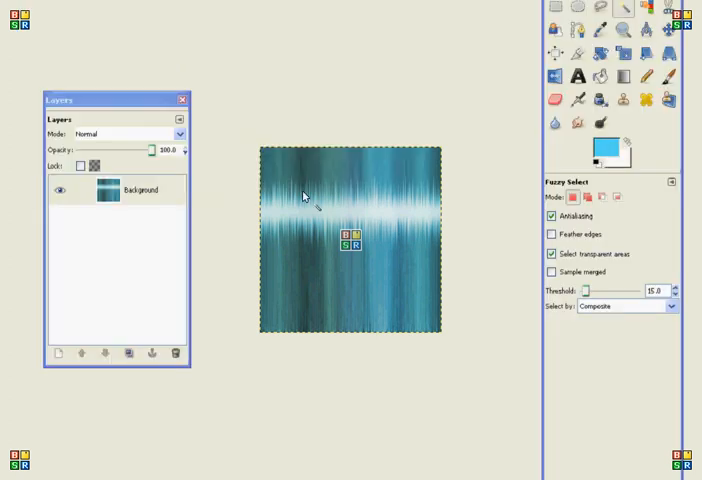